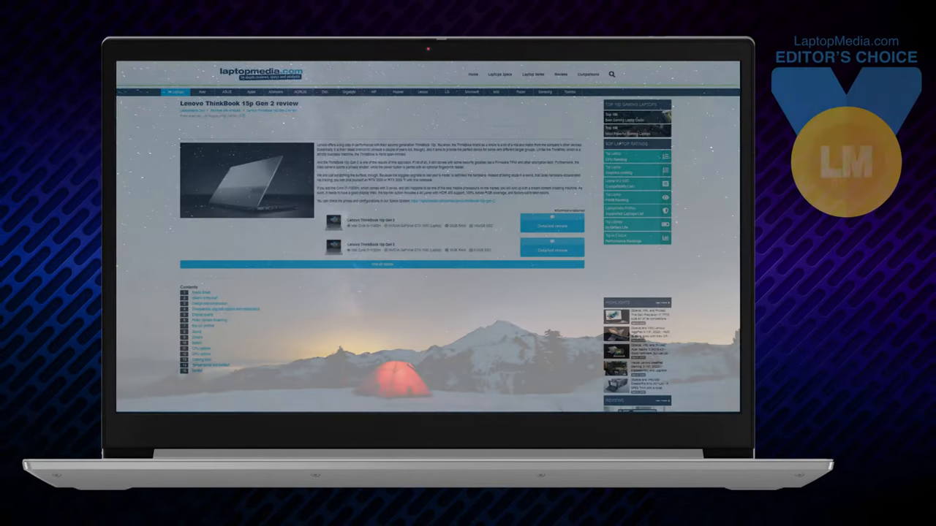
scroll("down", 3)
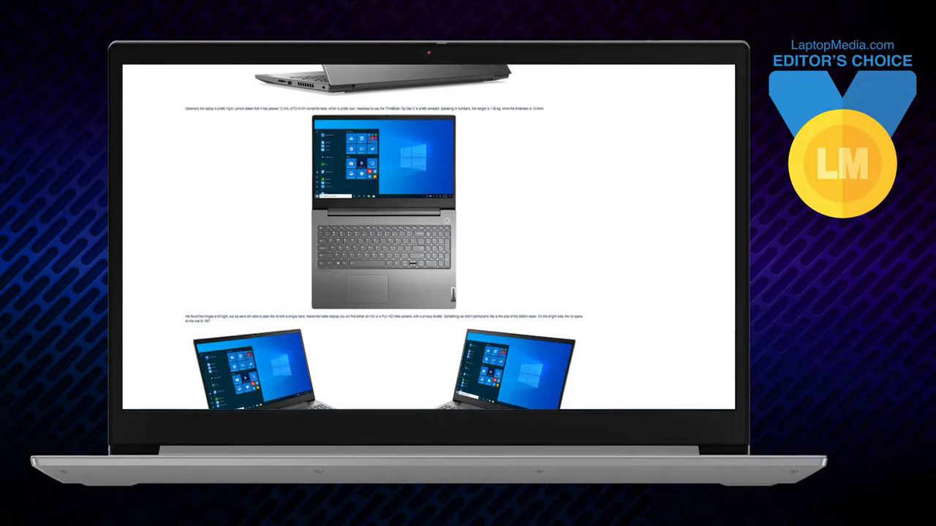
scroll("down", 3)
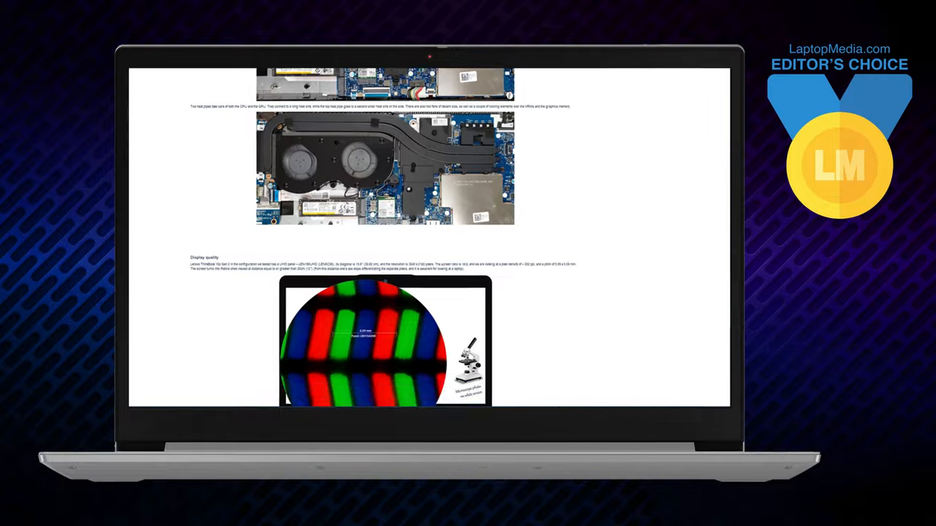
scroll("down", 3)
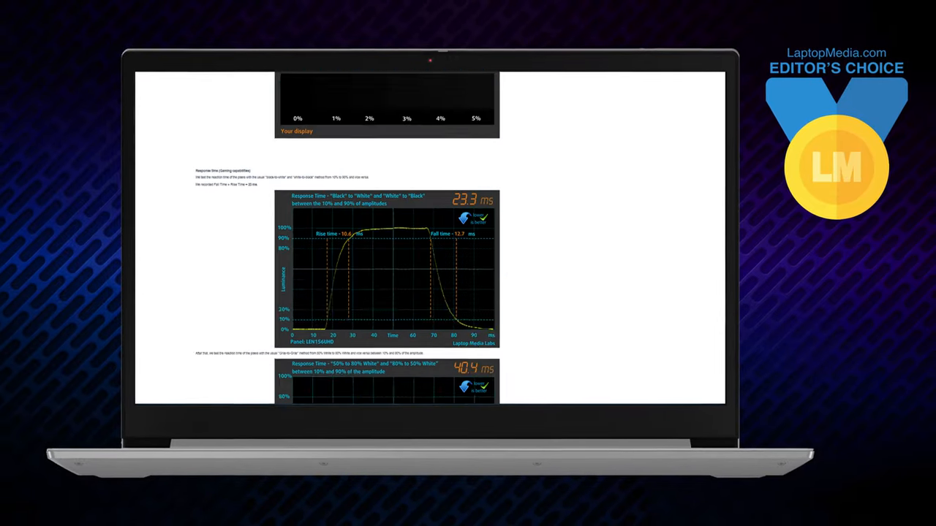
scroll("down", 3)
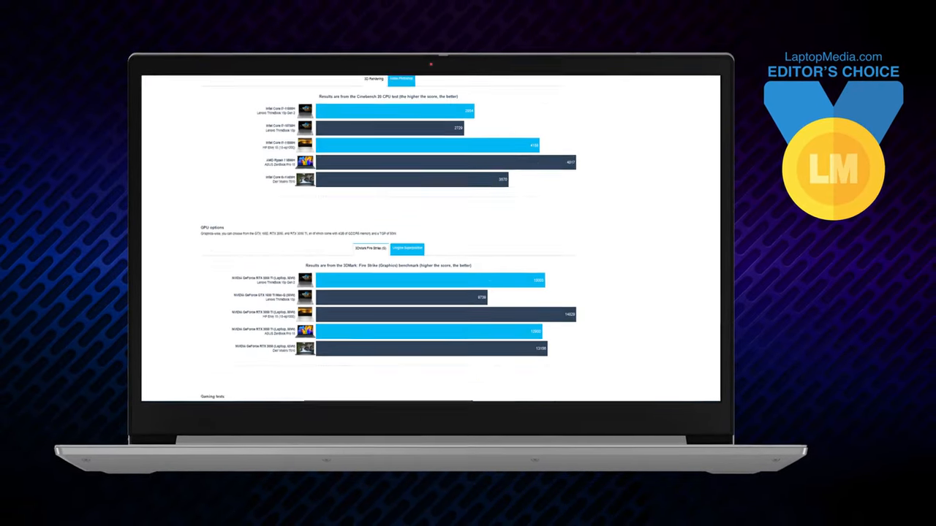